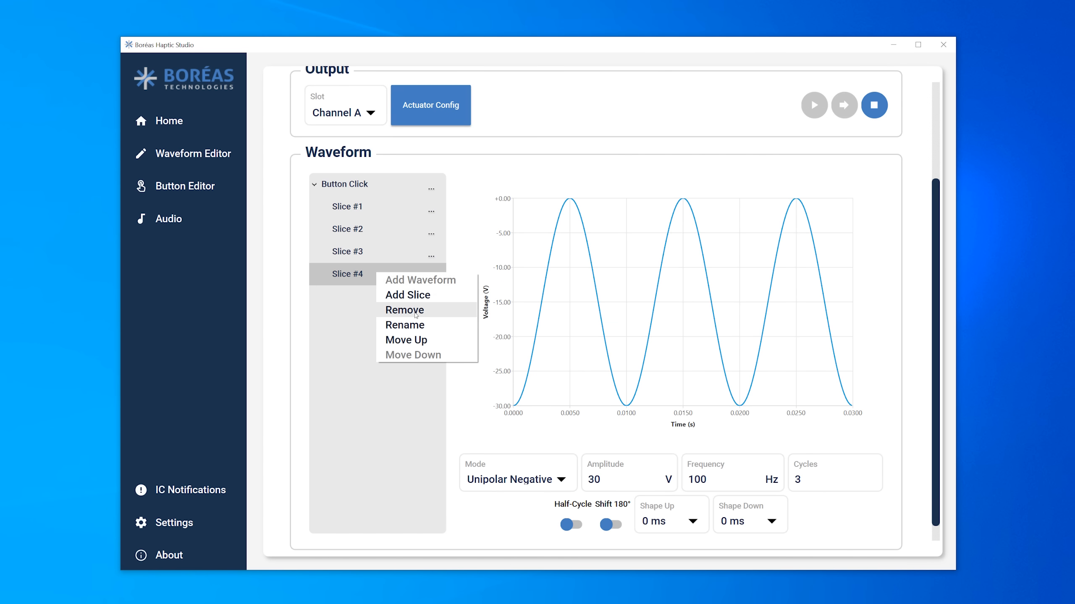
Bring up the Remove action for Slice #4 of the Button Click waveform
left_click(405, 310)
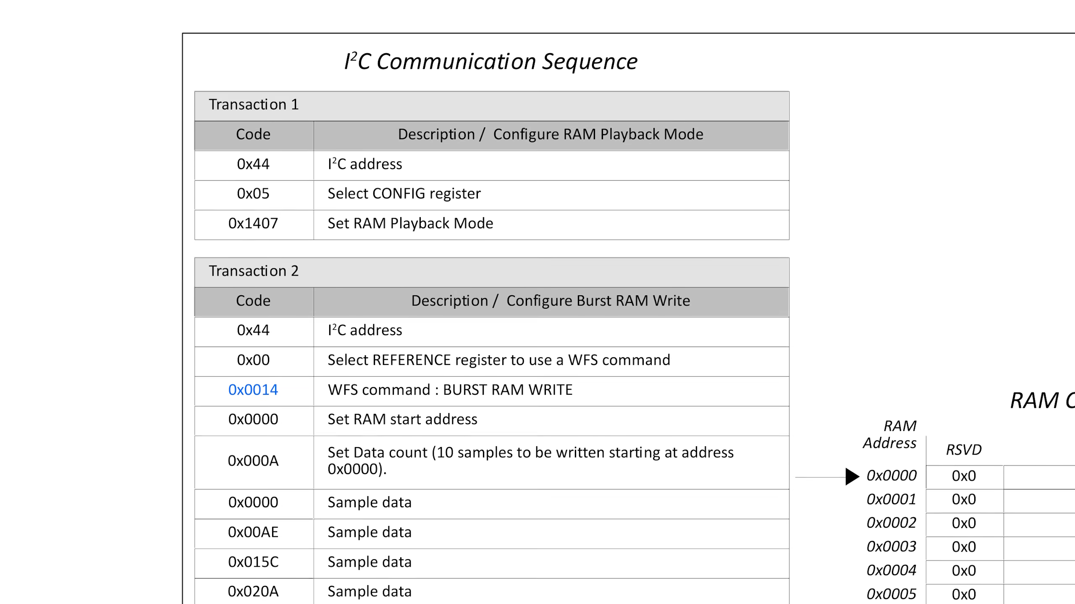
Scroll through the I²C communication sequence tables for Transaction 1 and Transaction 2
scroll("down", 3)
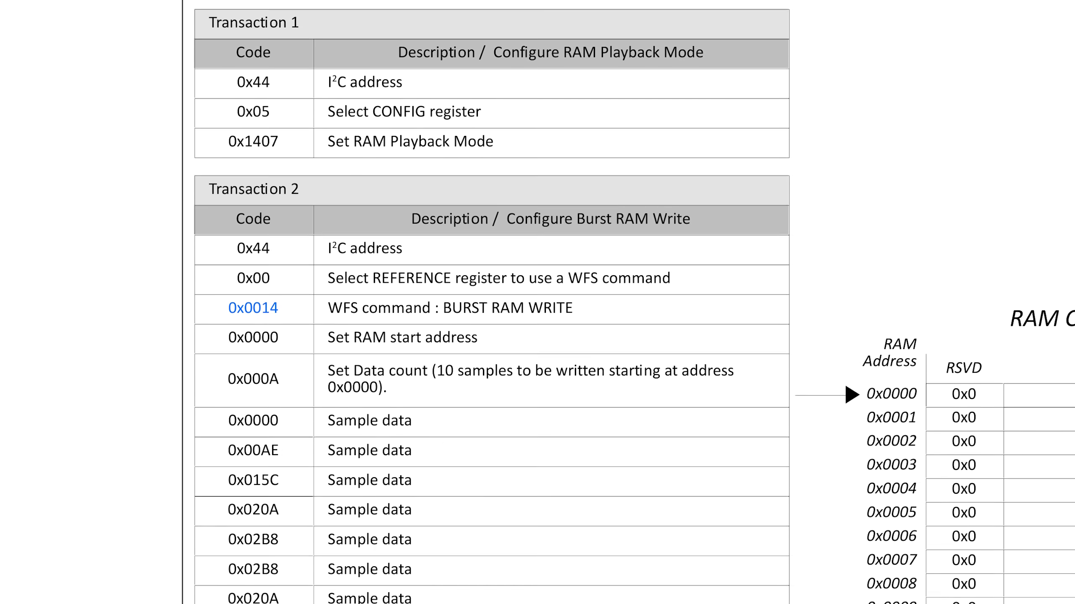
scroll("down", 3)
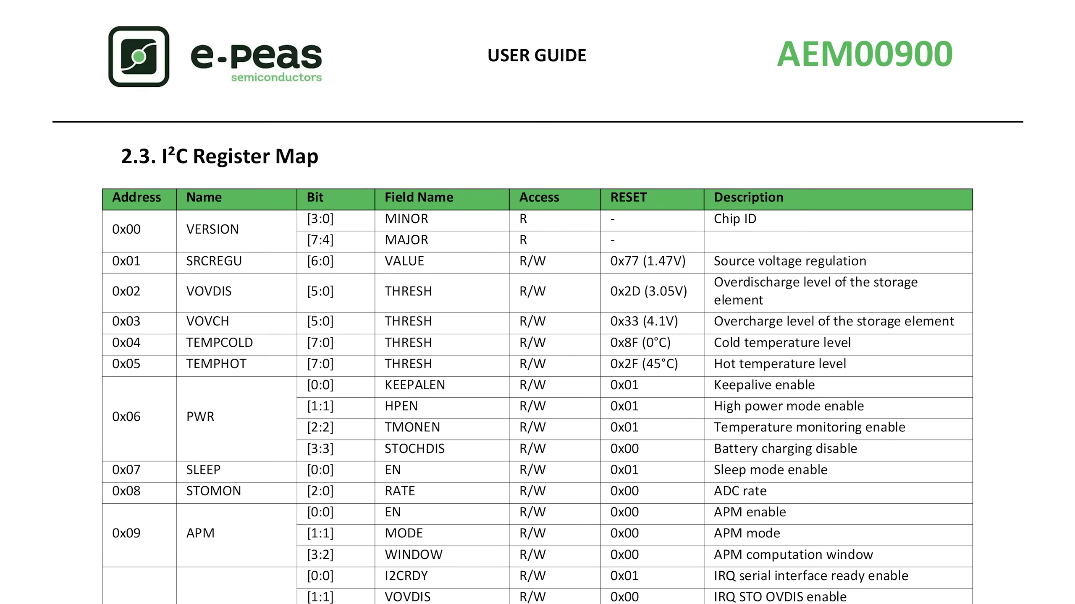
scroll("down", 3)
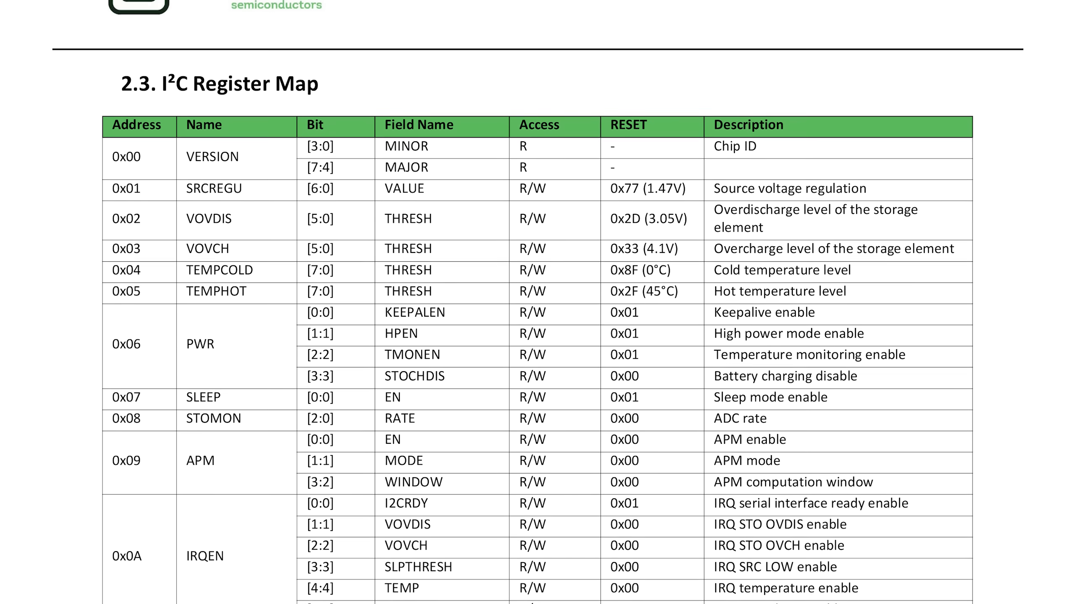
scroll("down", 3)
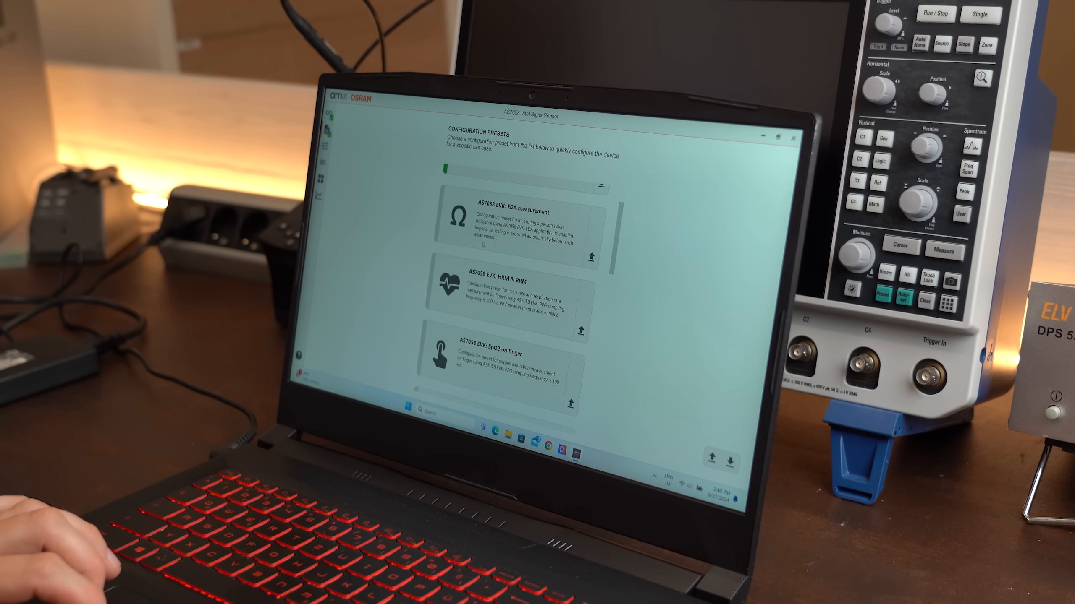
Review presets and Sensor Configuration, then start live PPG streaming showing SpO2 at 77 bpm and 95%
scroll("down", 3)
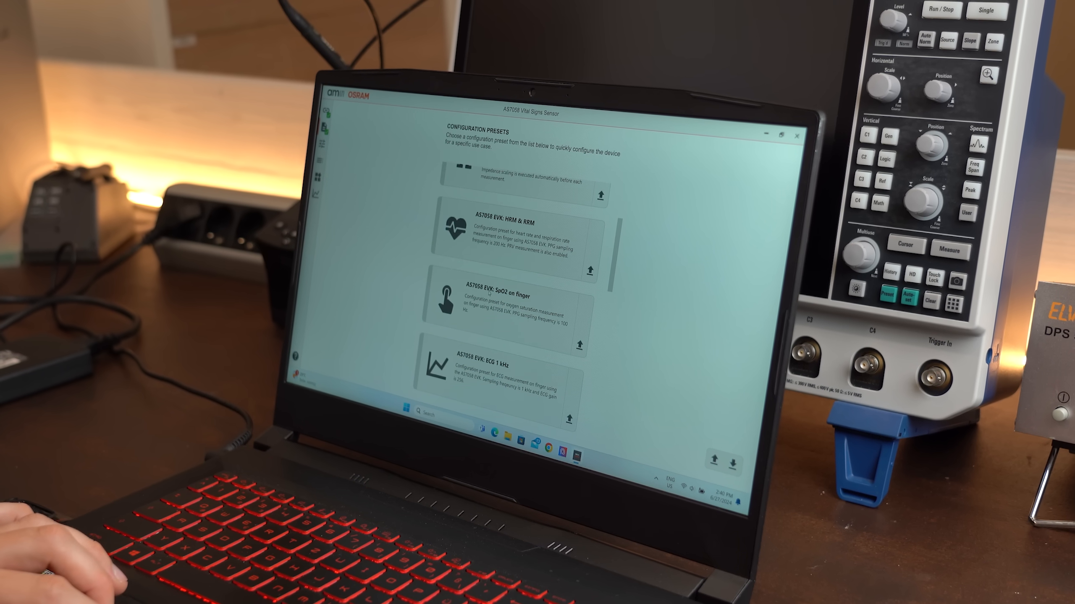
scroll("down", 3)
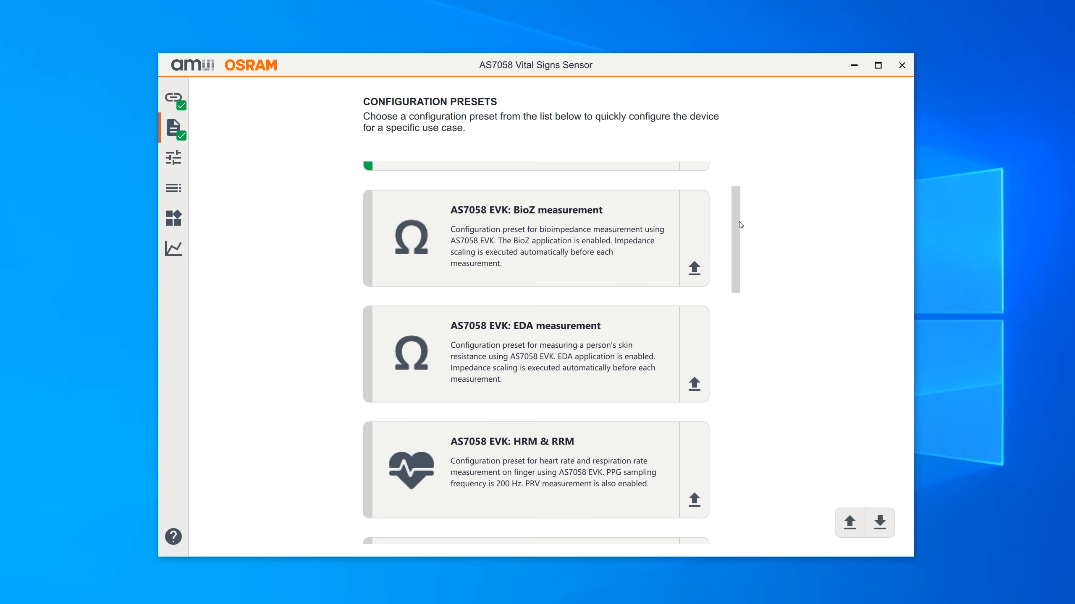
scroll("down", 3)
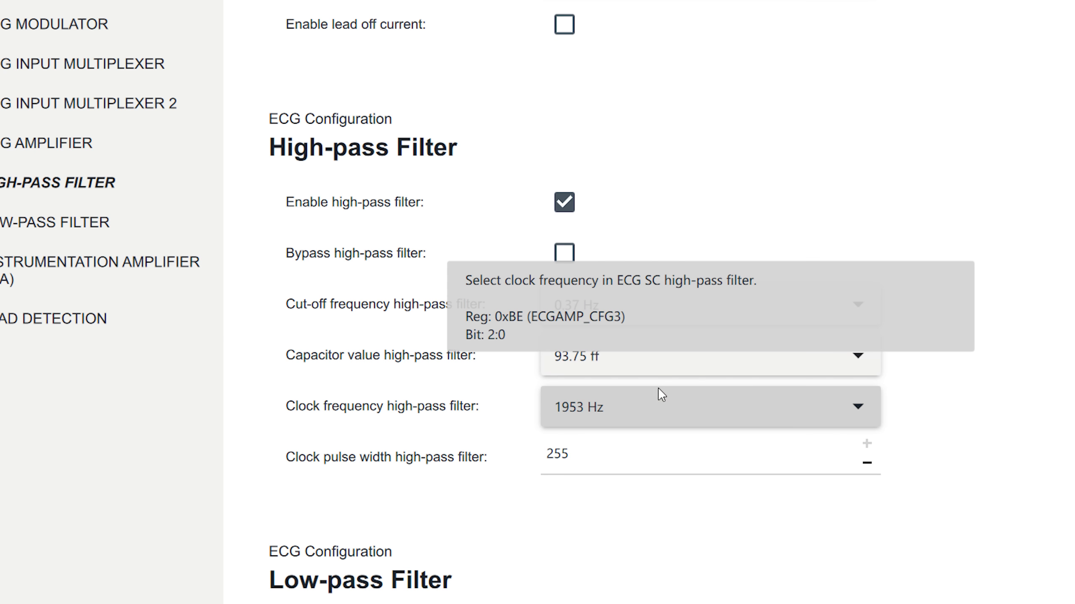
mouse_move(594, 380)
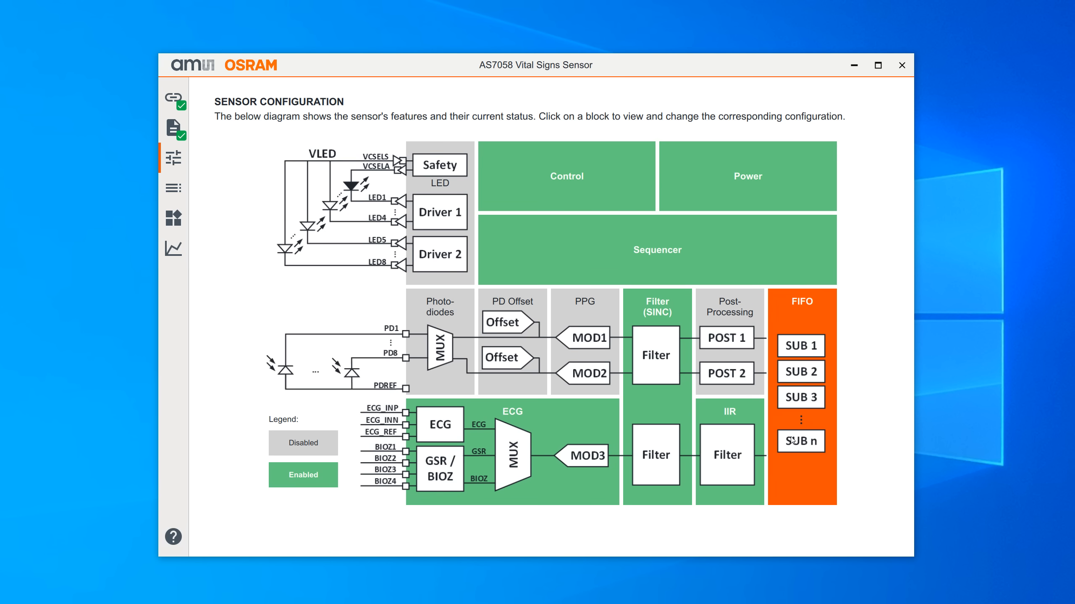
left_click(174, 248)
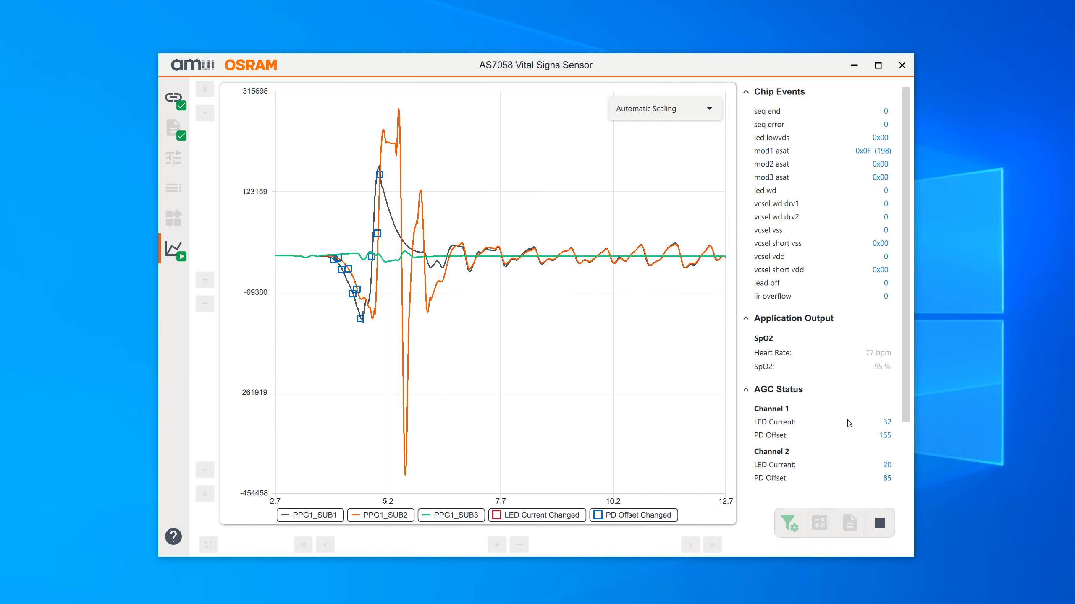